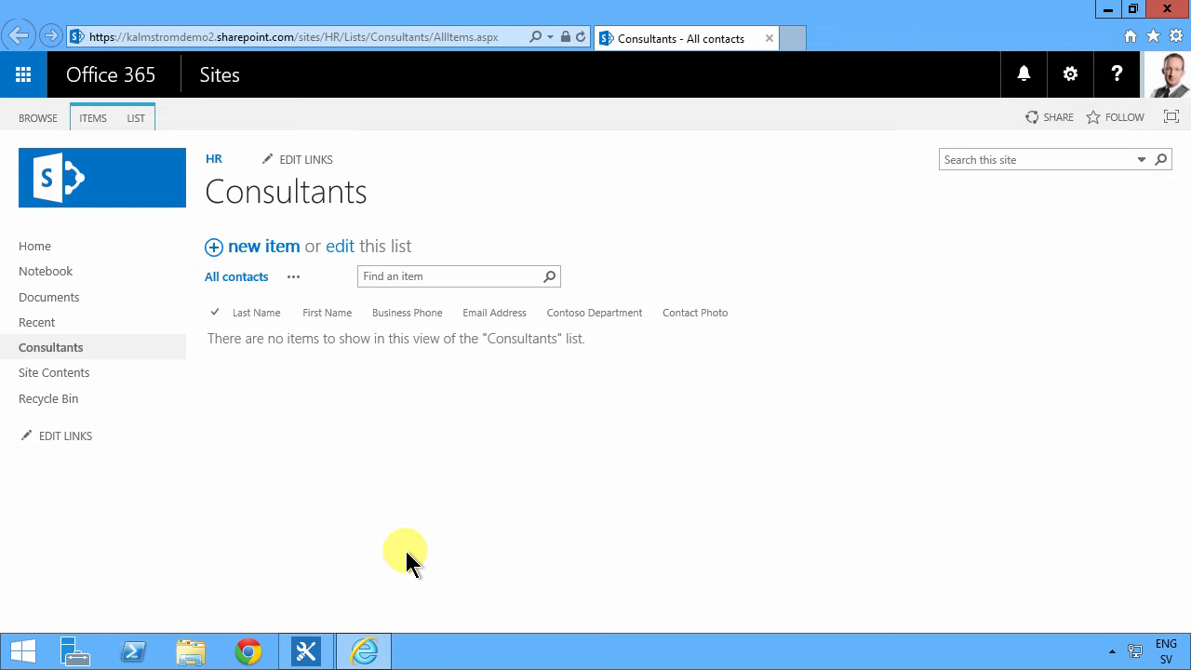
pyautogui.moveTo(54, 372)
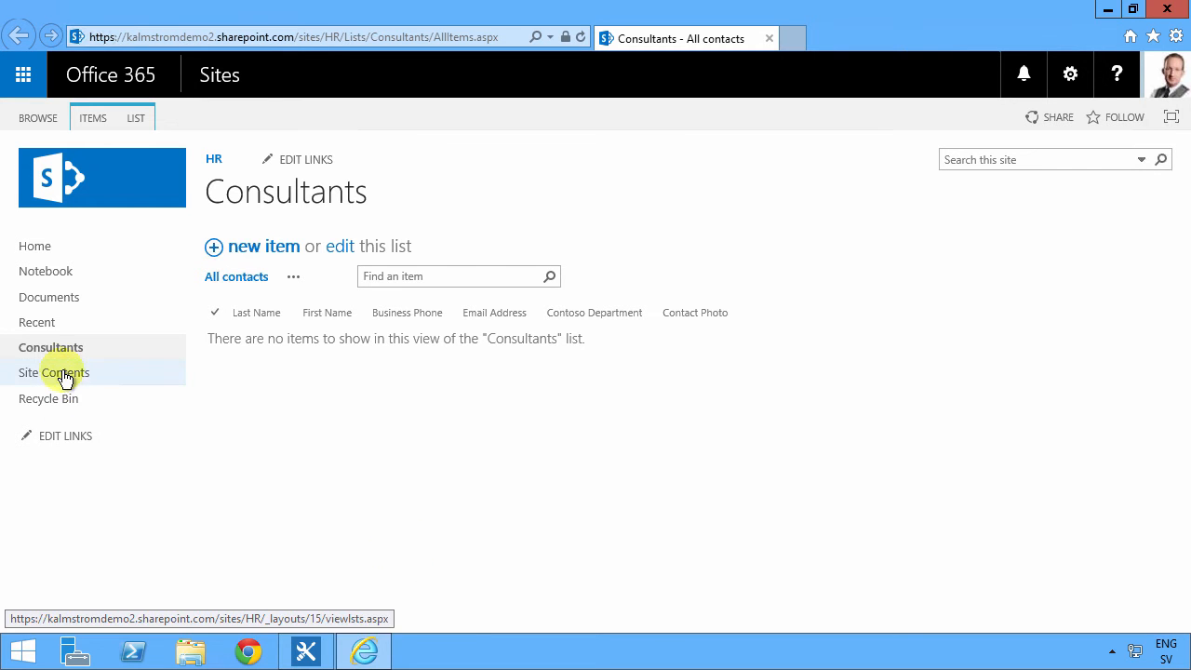
# - From the HR site's Site Contents, bring up the addable apps with Picture Library in view
pyautogui.click(52, 372)
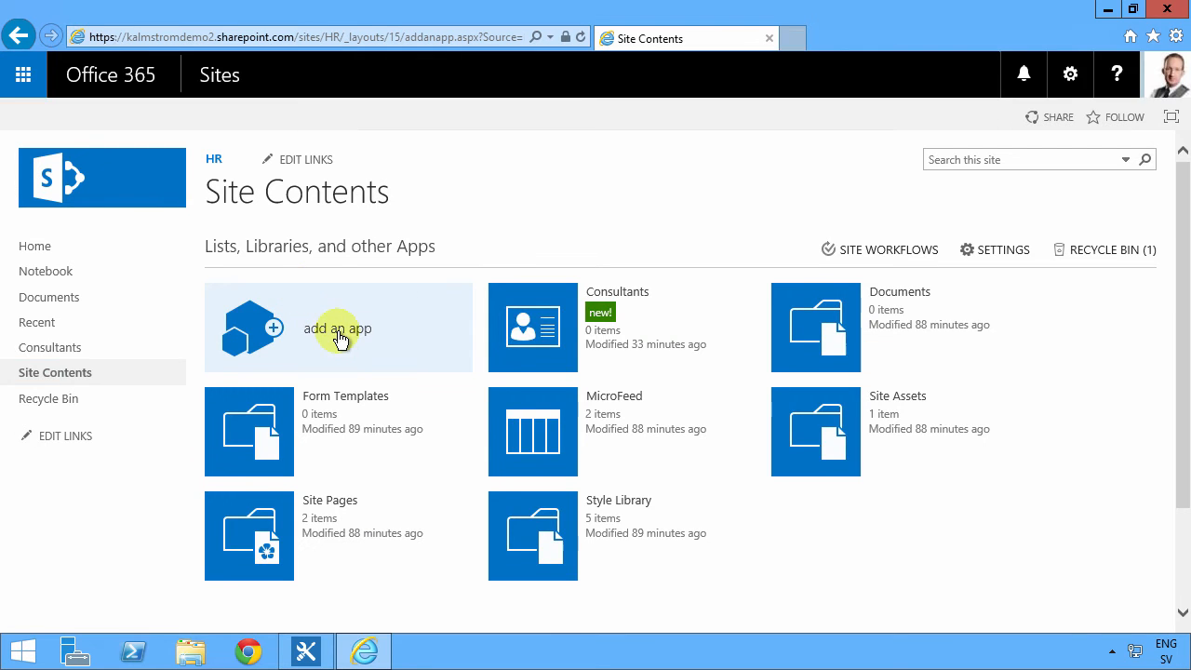
pyautogui.click(337, 327)
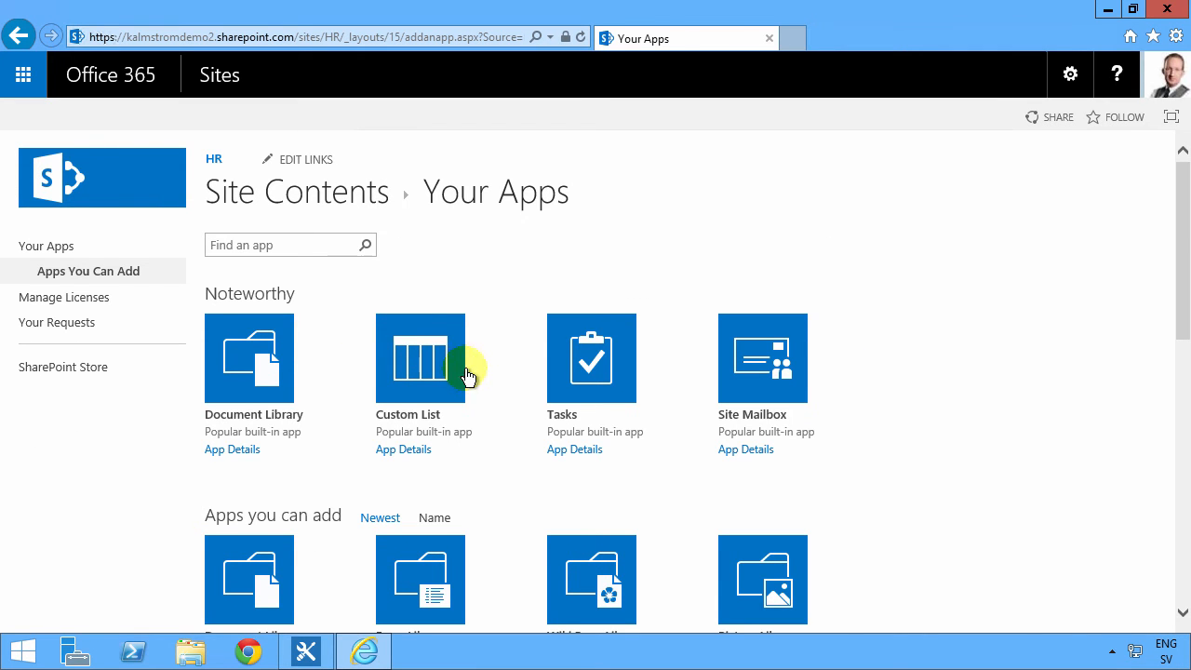
pyautogui.scroll(-3)
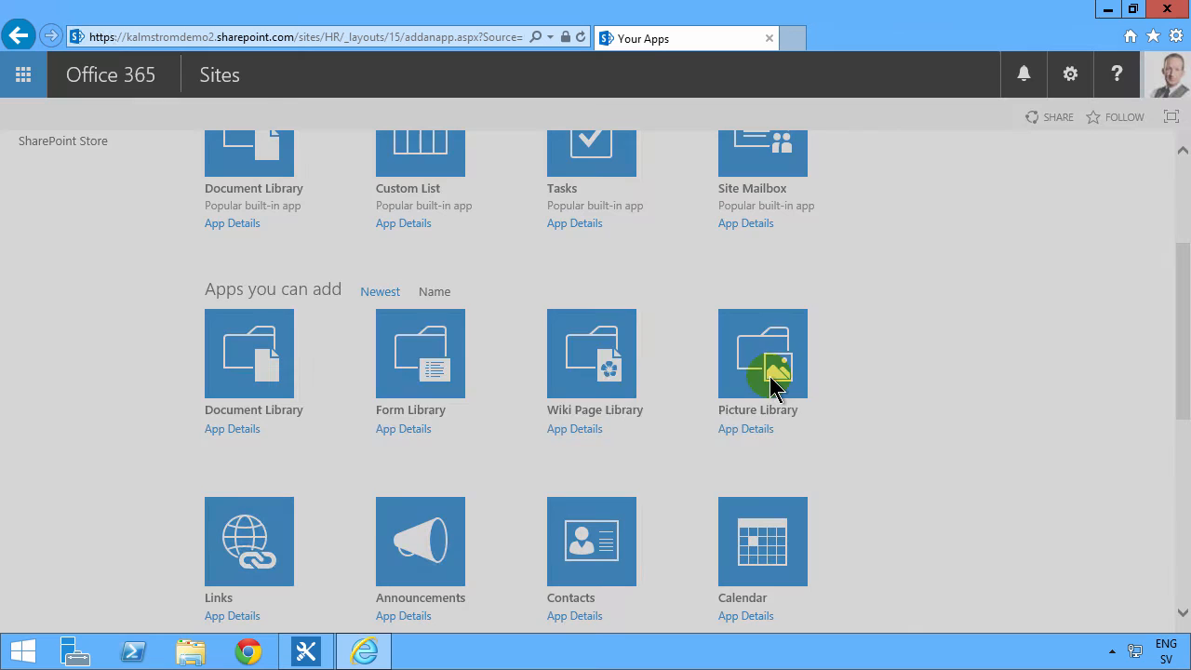
# - Create a Picture Library named ConsultantPics (no space) and let it appear in Site Contents
pyautogui.click(762, 354)
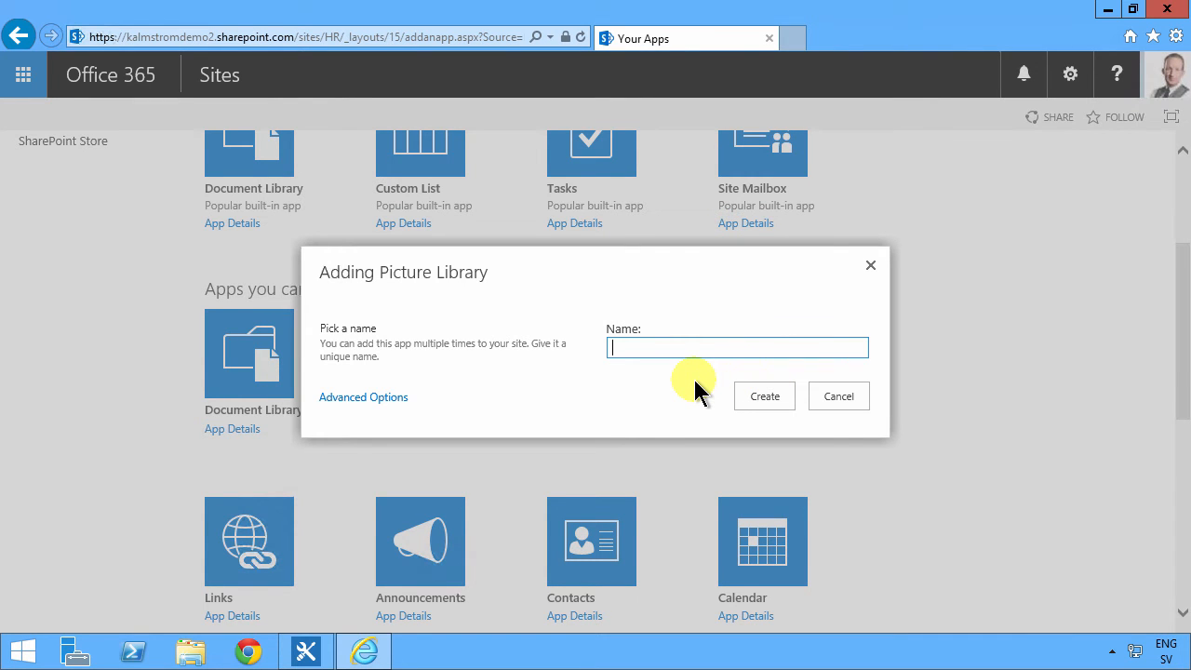
pyautogui.write('Consul')
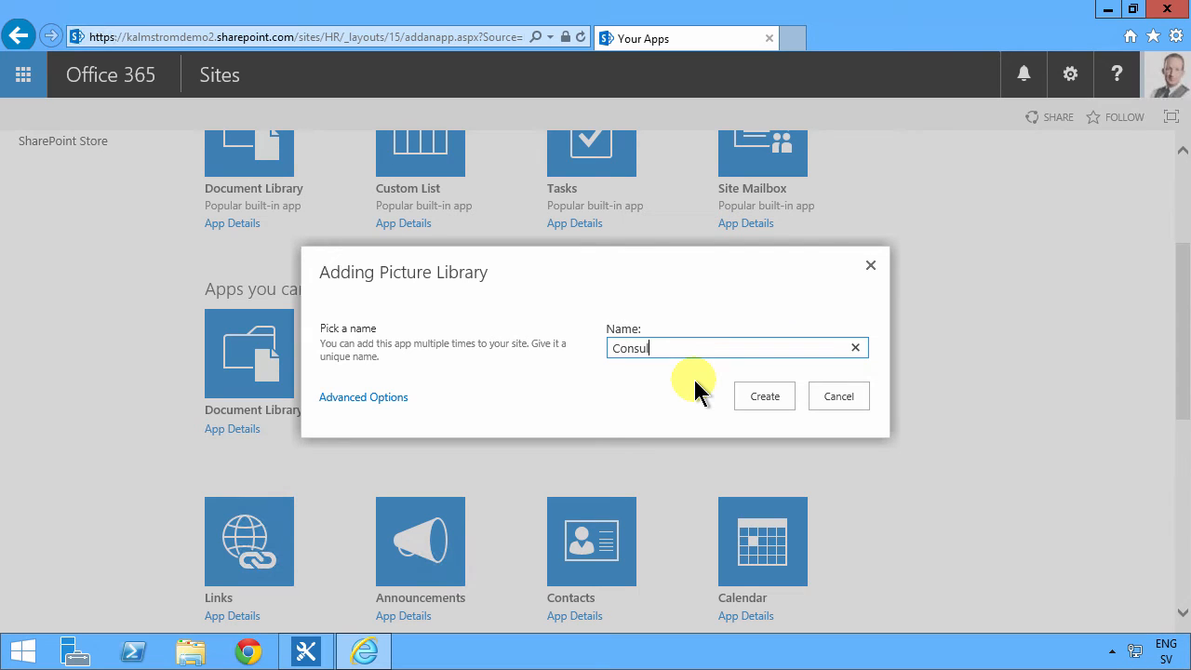
pyautogui.write('tant Pics')
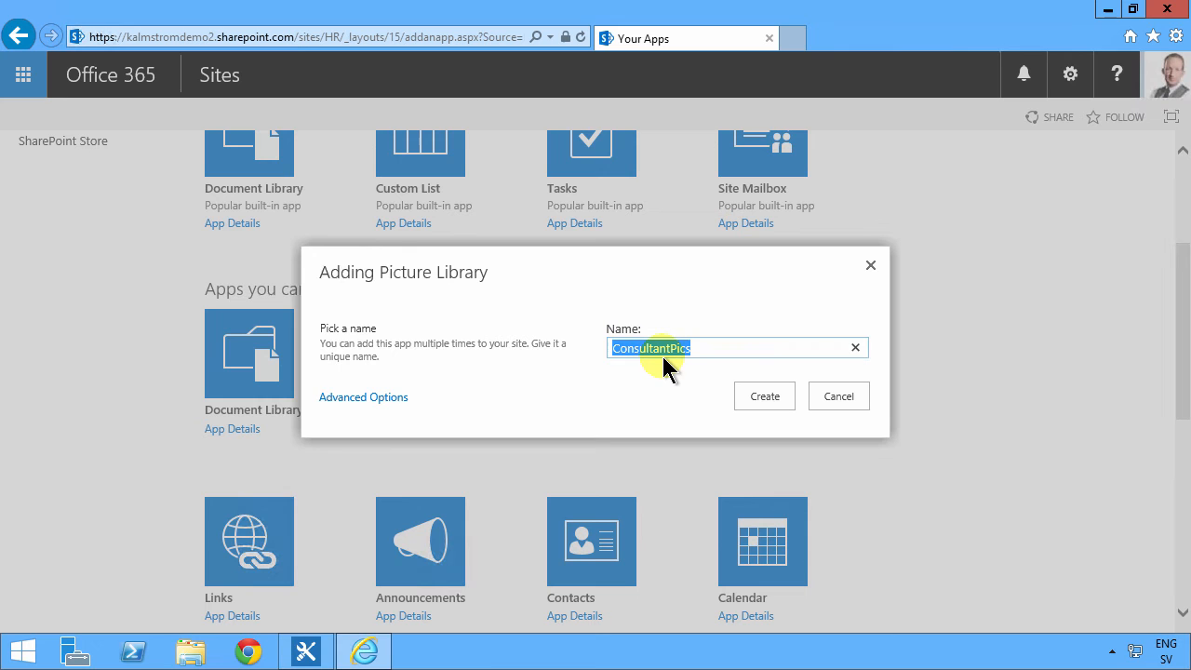
pyautogui.moveTo(666, 363)
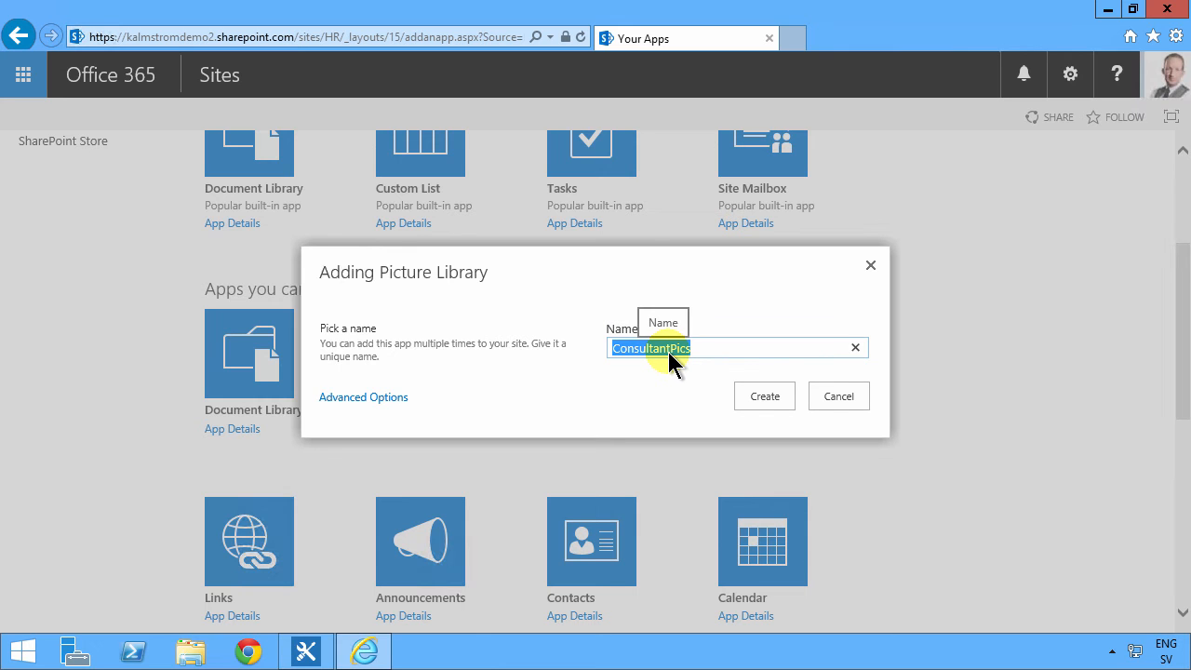
pyautogui.click(670, 348)
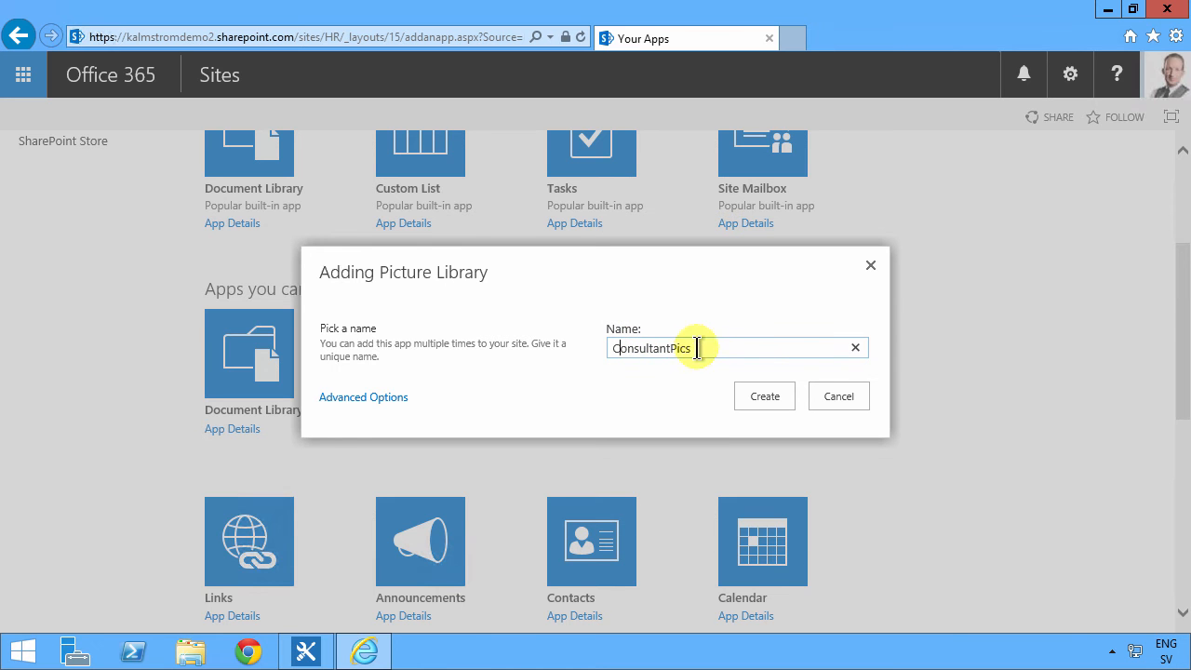
pyautogui.click(762, 395)
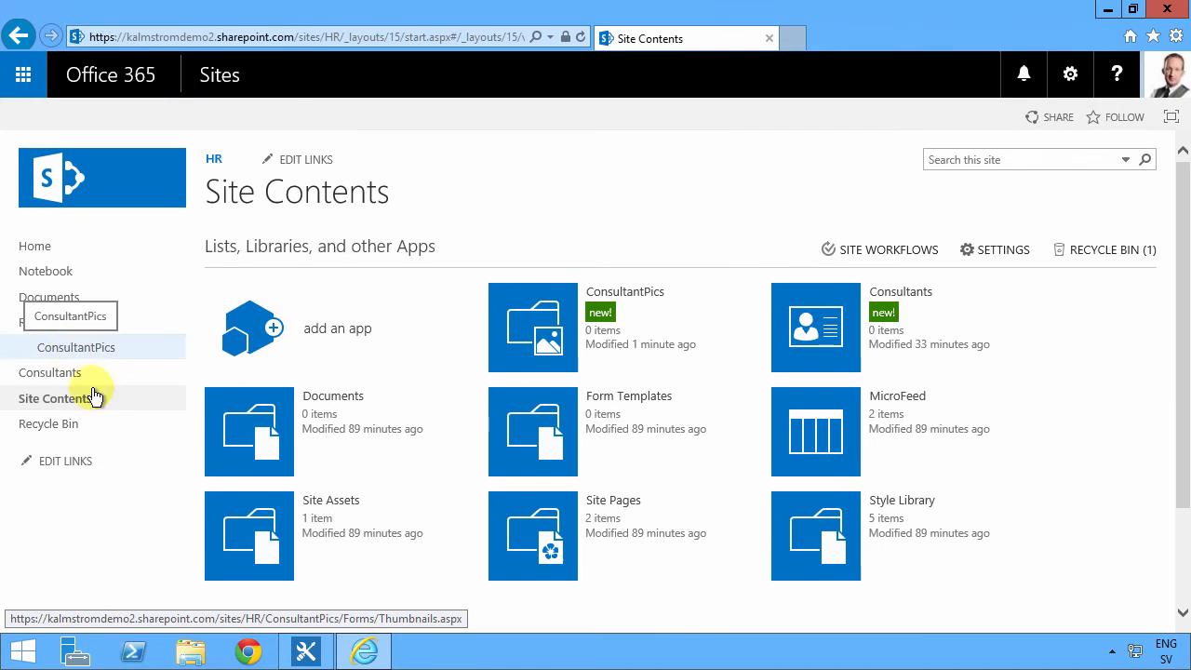
# - Go into the empty ConsultantPics library and reach its Library Settings page
pyautogui.click(76, 348)
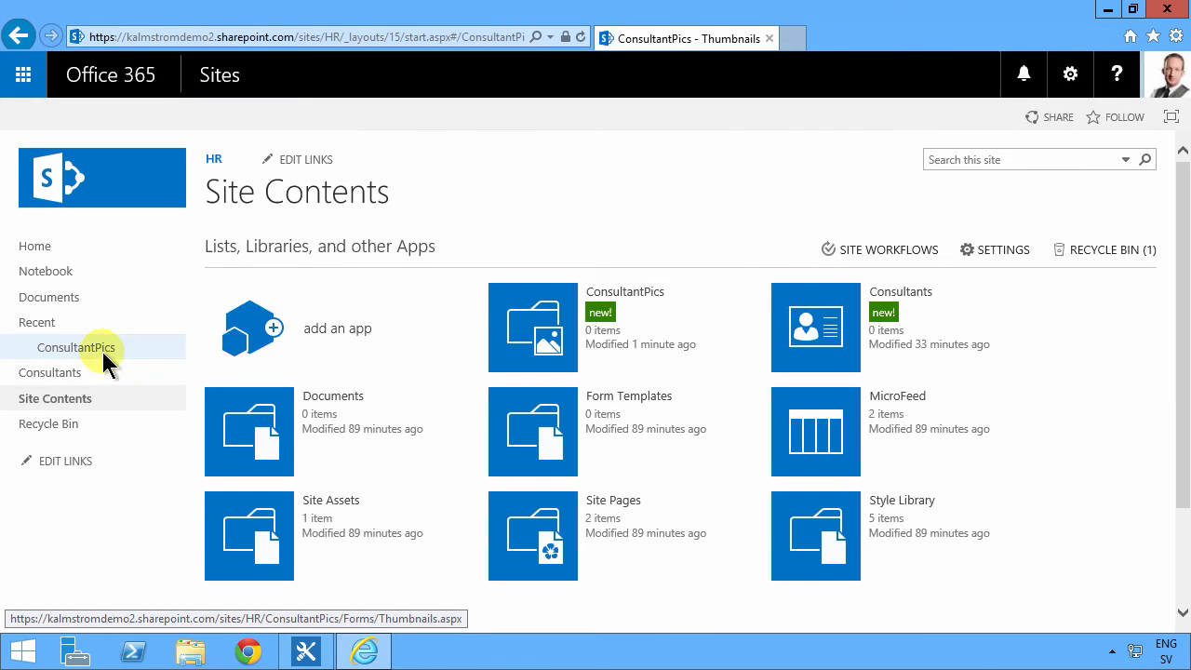
pyautogui.click(76, 348)
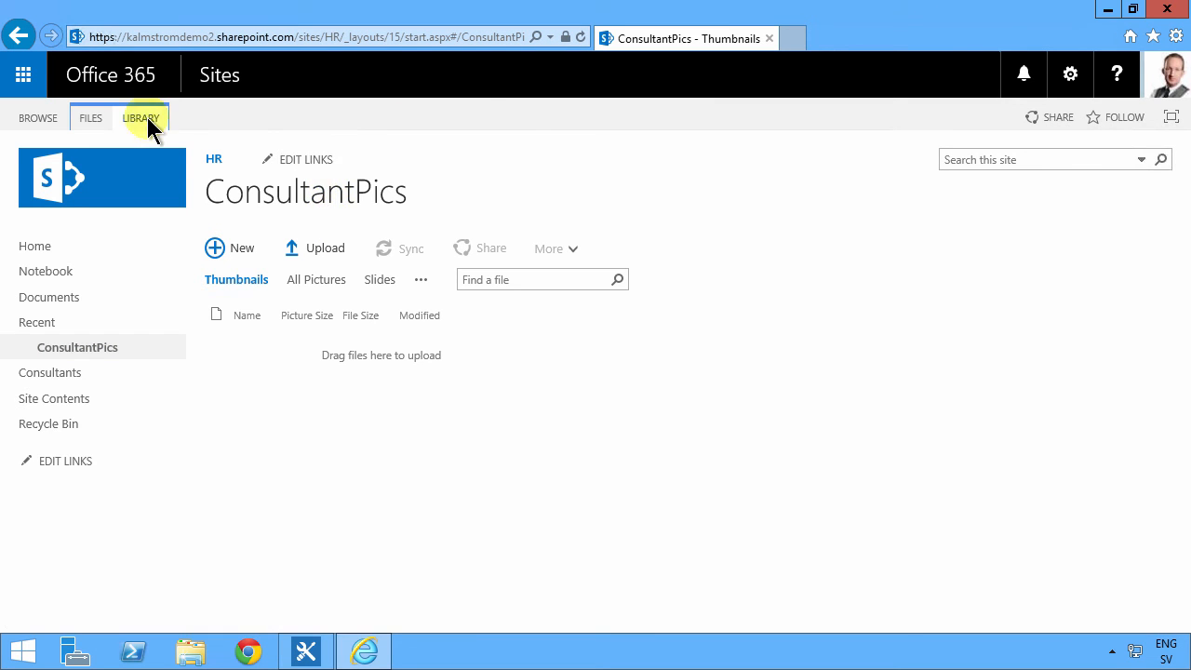
pyautogui.click(141, 117)
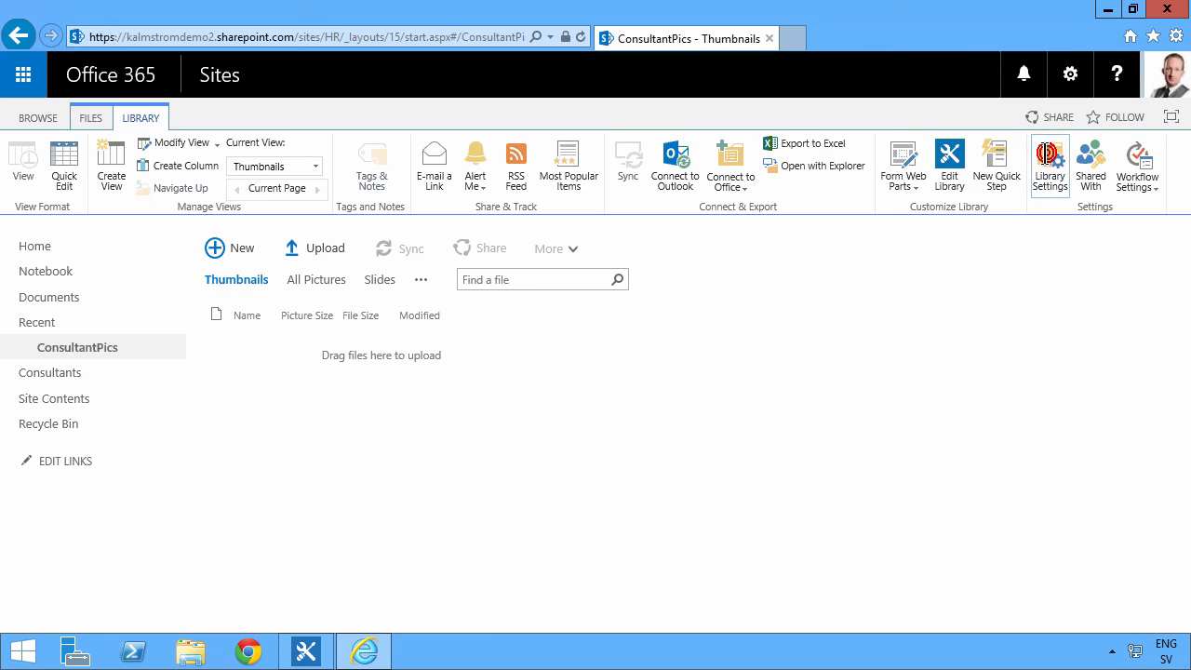
pyautogui.click(1049, 163)
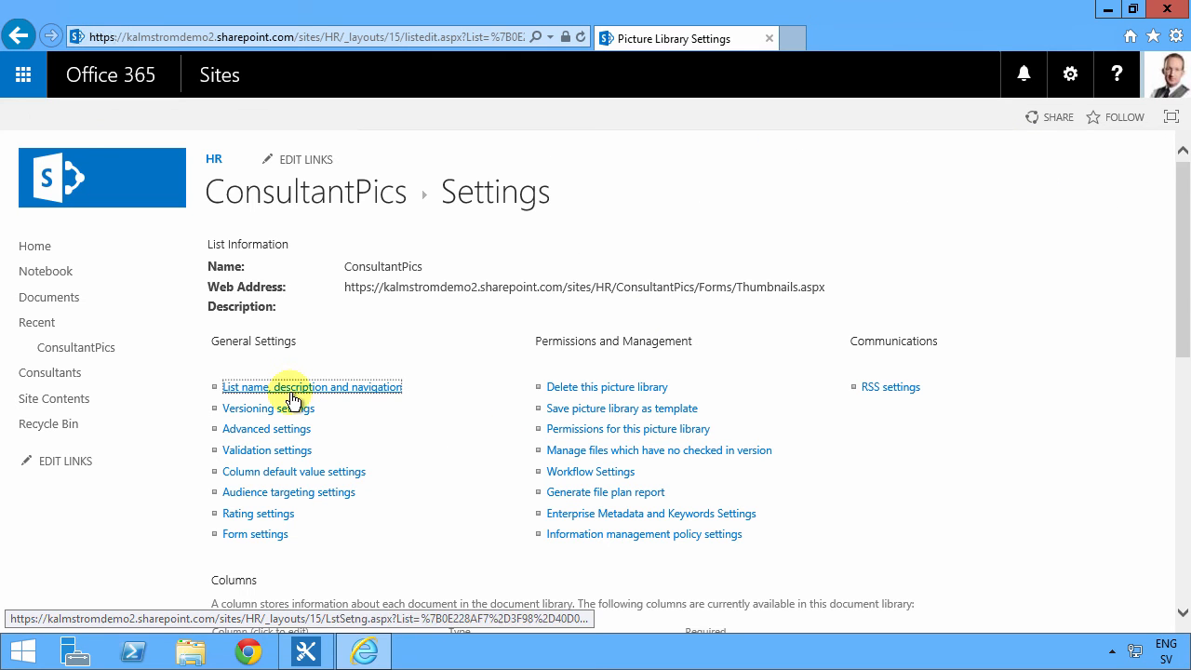
# - Under name and description settings, rename the library to 'Consultant Pics' and save
pyautogui.click(313, 386)
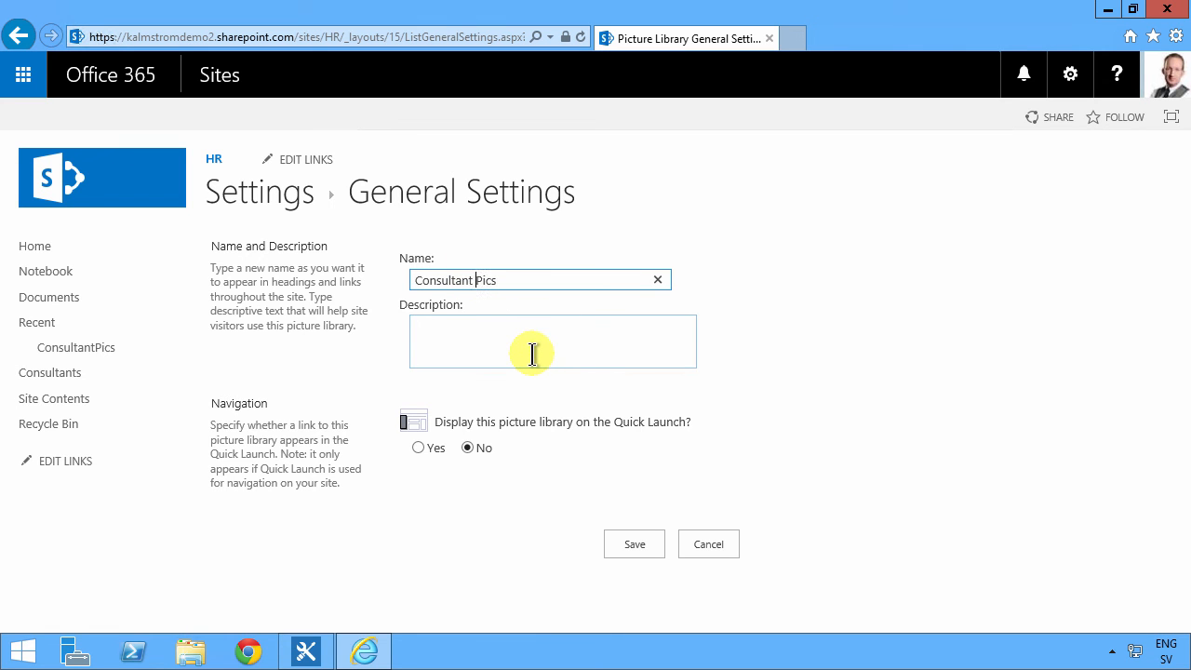
pyautogui.click(633, 543)
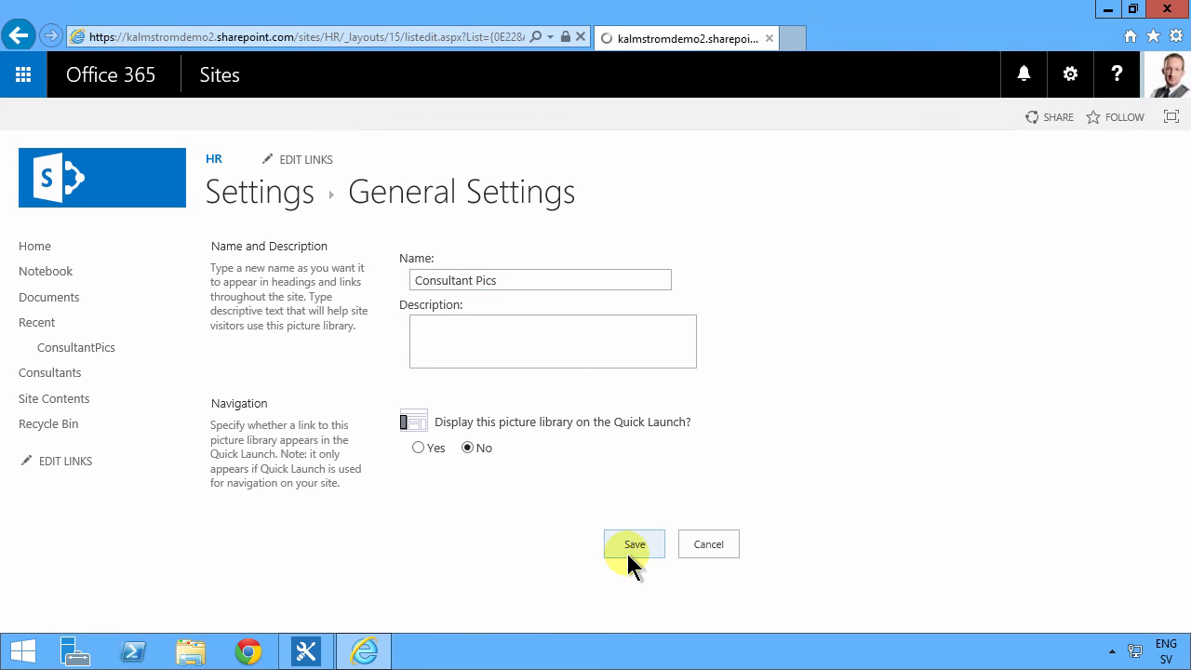
pyautogui.click(632, 543)
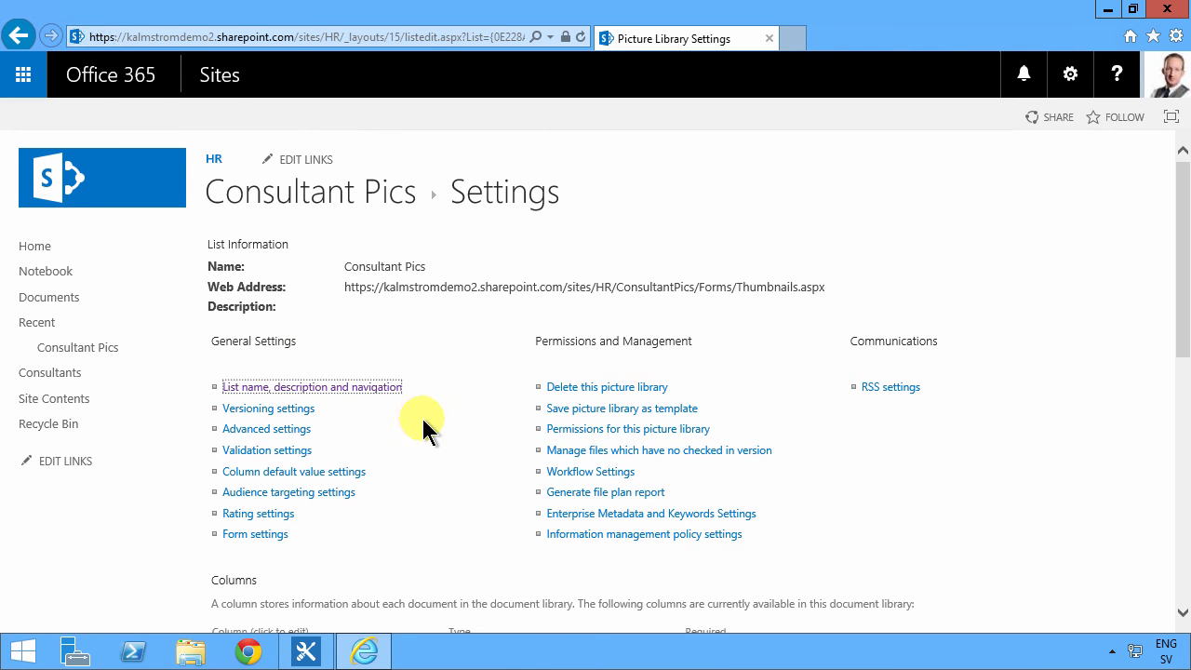
pyautogui.moveTo(454, 416)
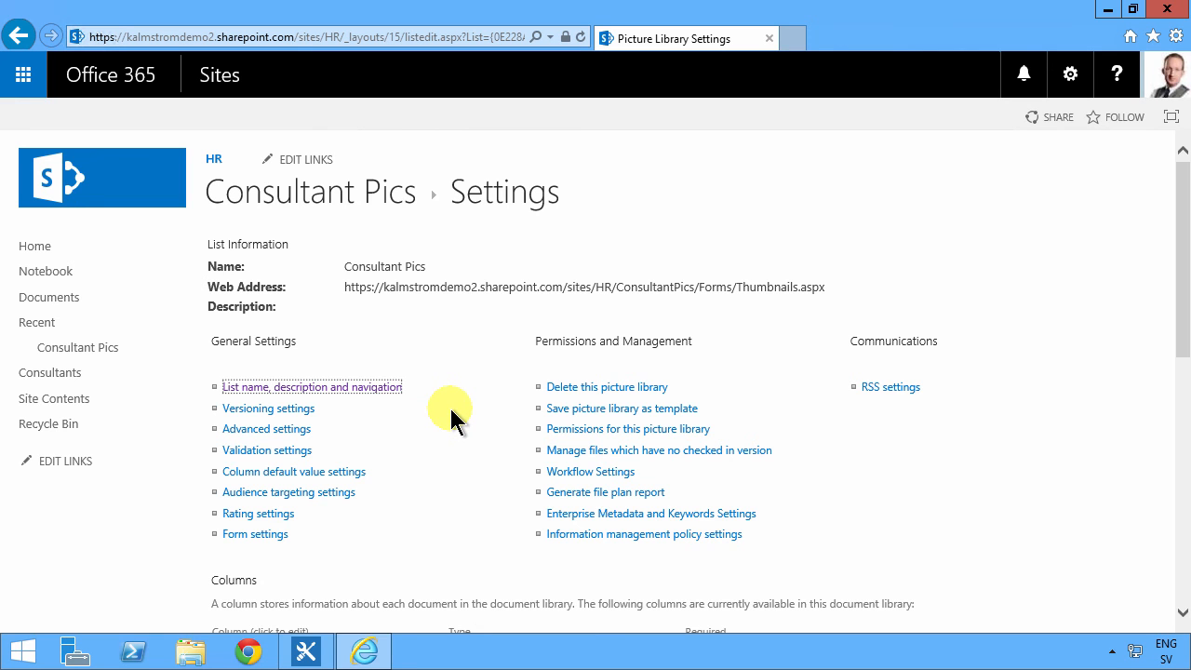
pyautogui.moveTo(859, 258)
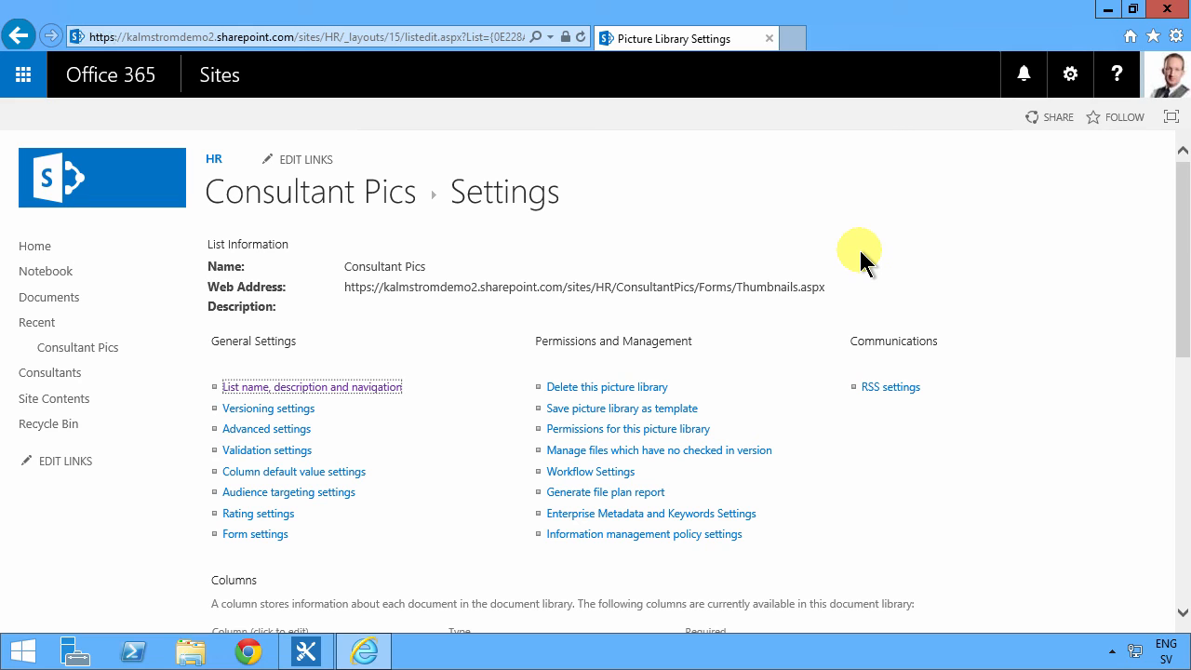
pyautogui.moveTo(847, 259)
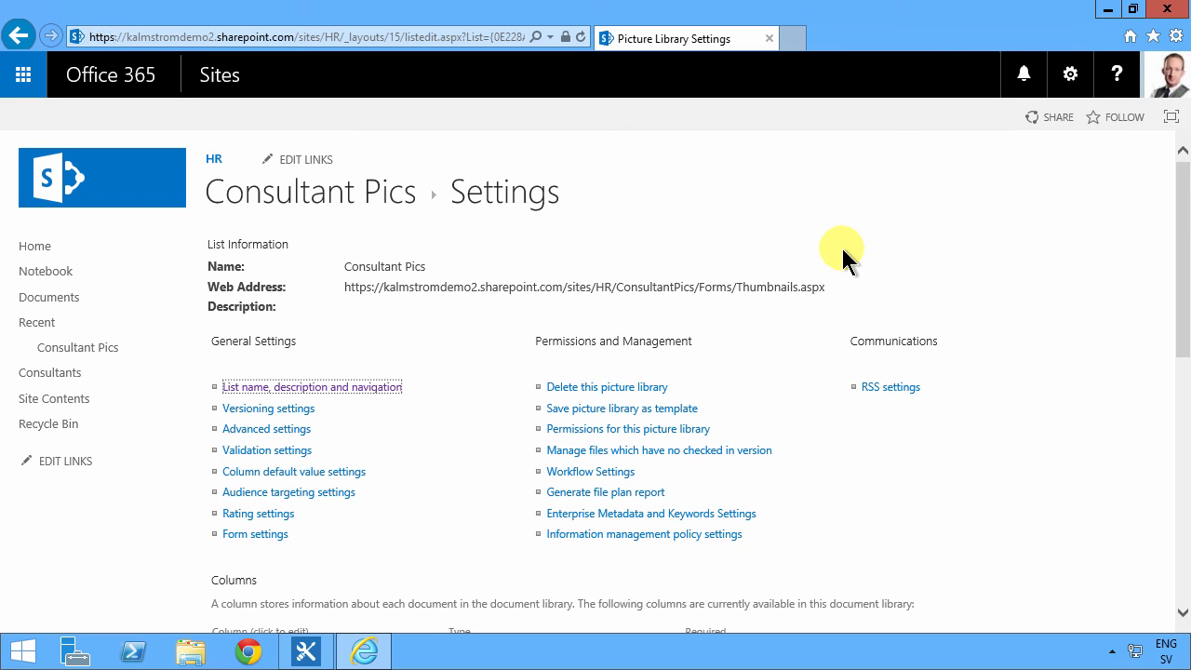
pyautogui.moveTo(1157, 328)
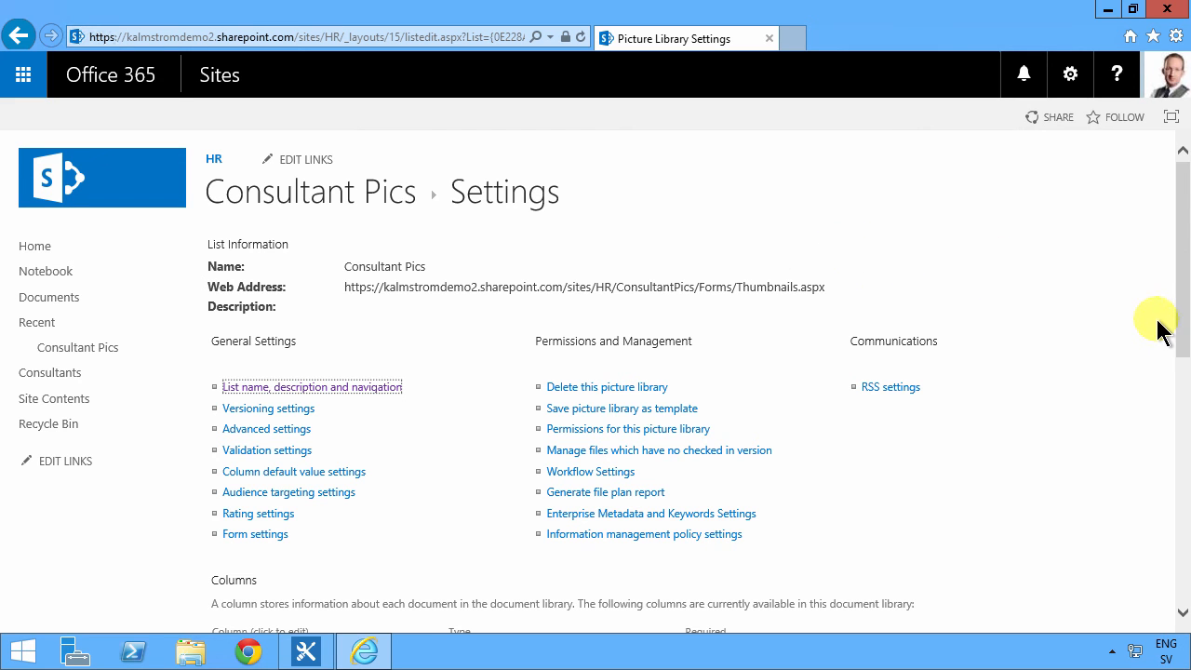
pyautogui.moveTo(1168, 338)
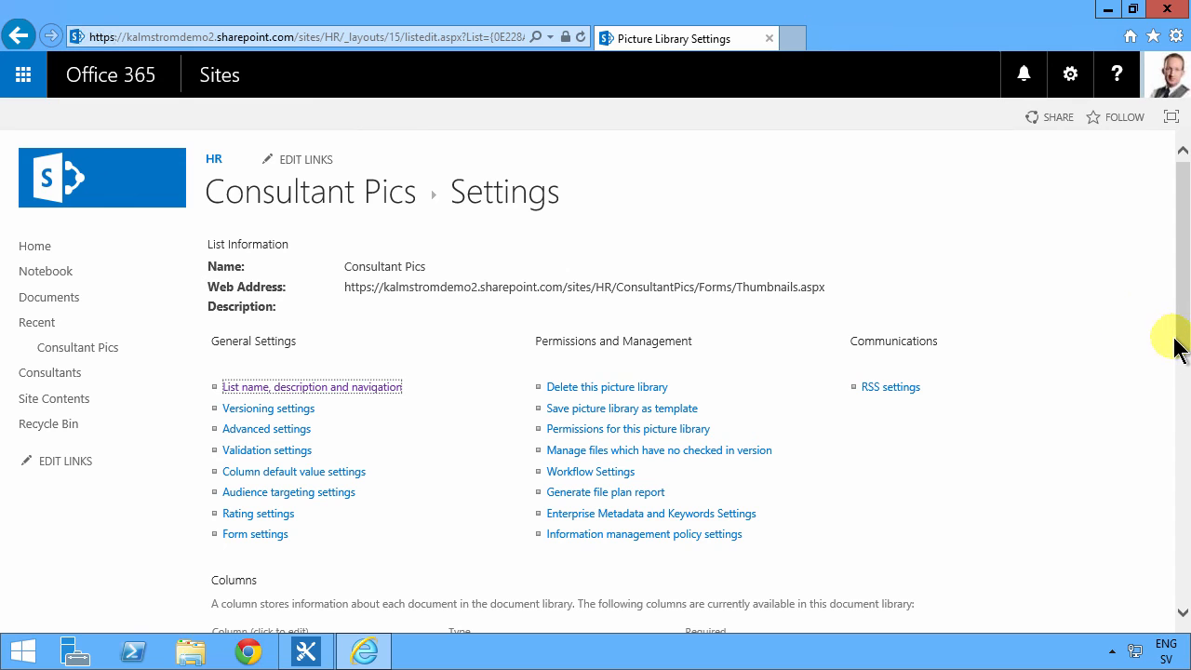
pyautogui.moveTo(1154, 335)
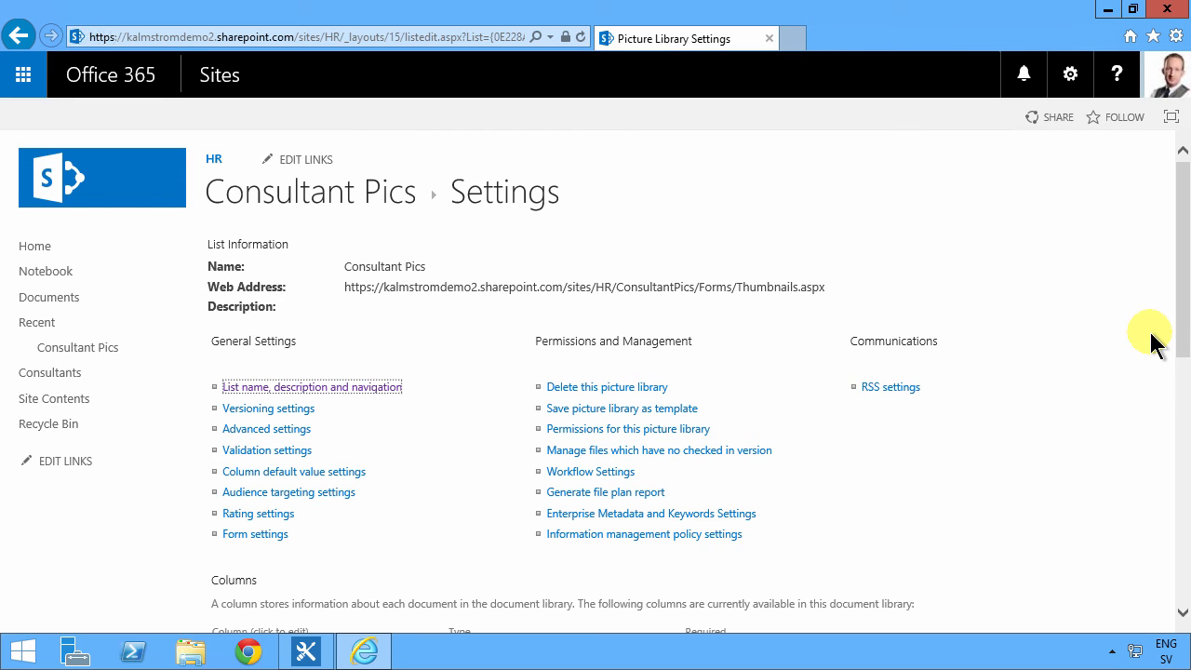
pyautogui.moveTo(1139, 350)
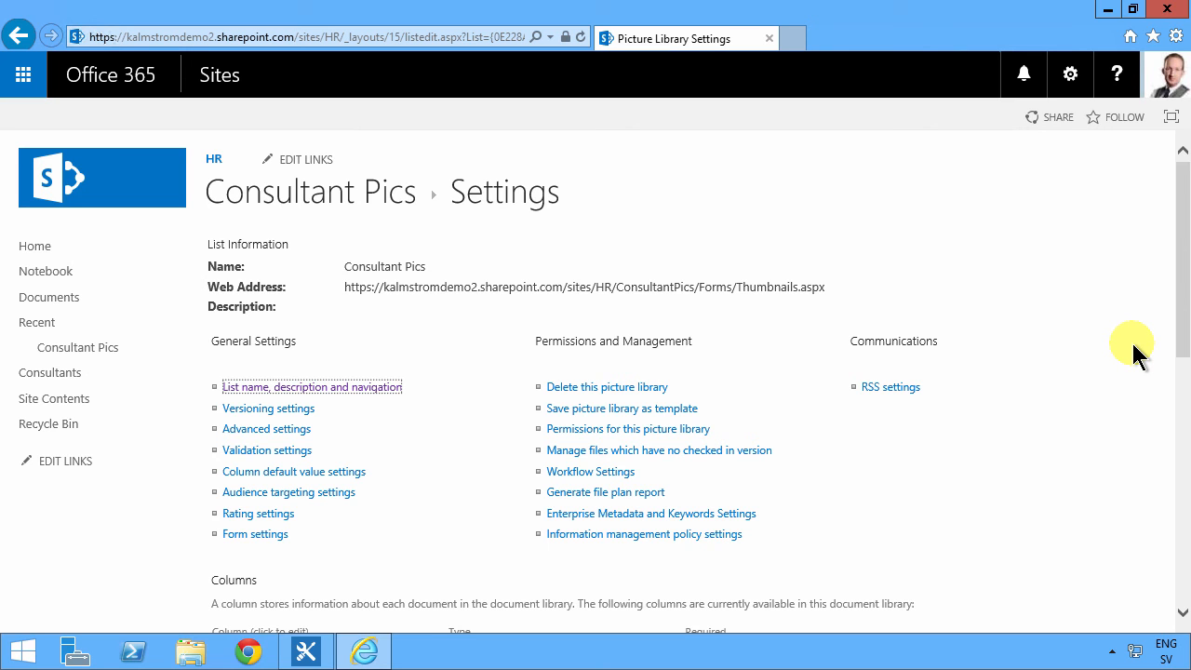
pyautogui.moveTo(1131, 358)
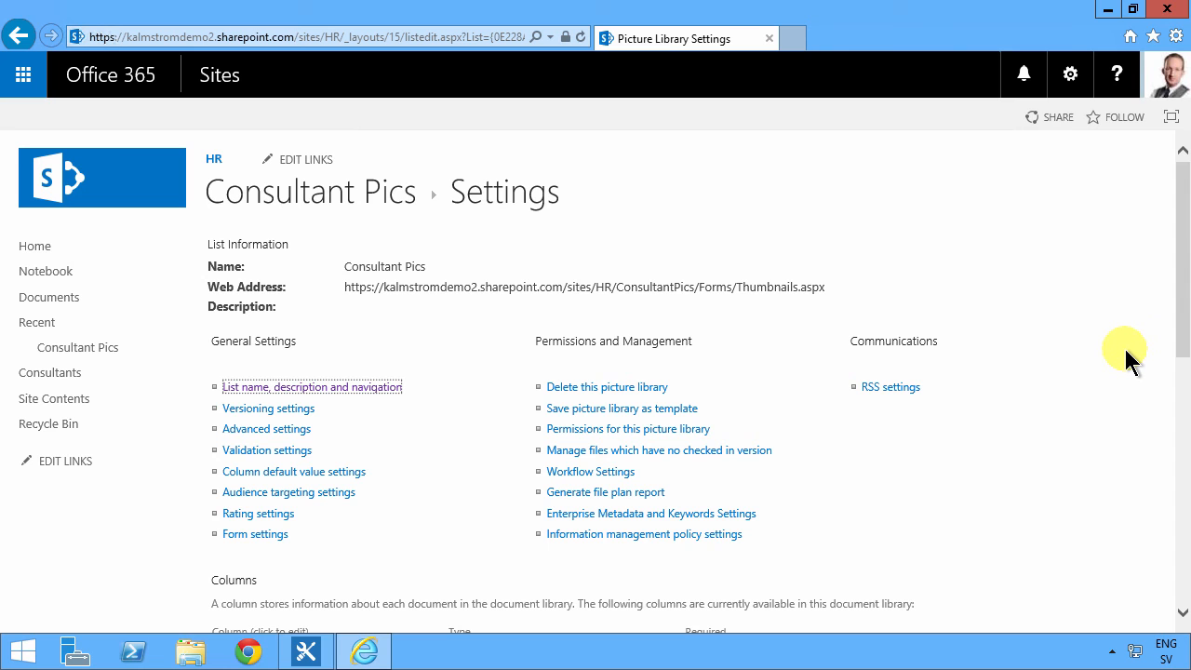
pyautogui.moveTo(1098, 363)
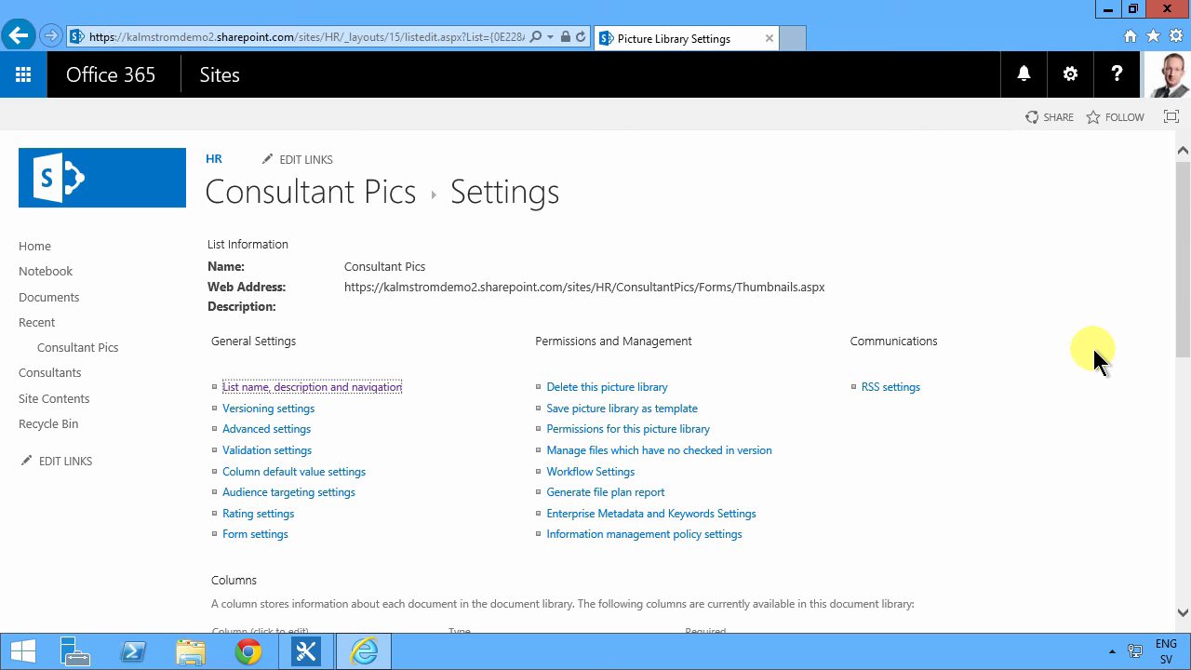